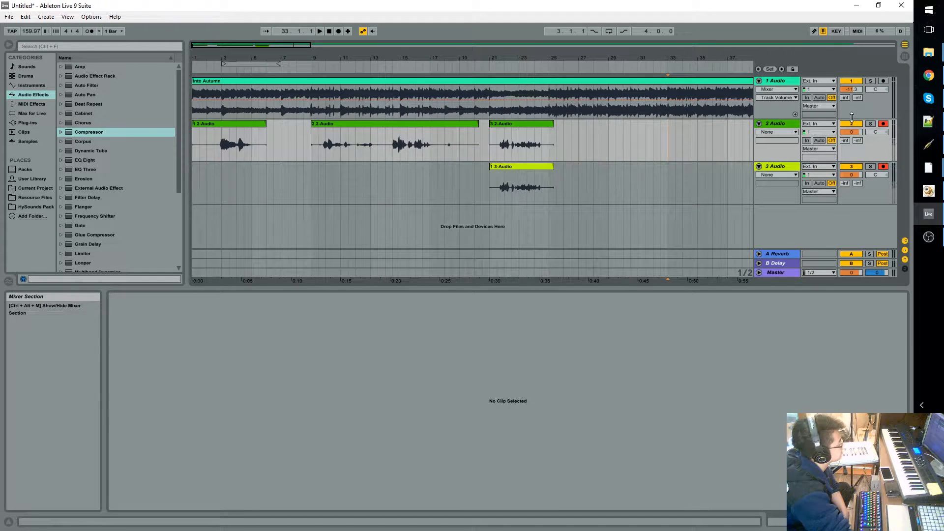
Step: Move the third 2-Audio clip to bar 29, lower its gain to about -17.6 dB, and select track 2
{"action": "left_click", "coordinate": [617, 142]}
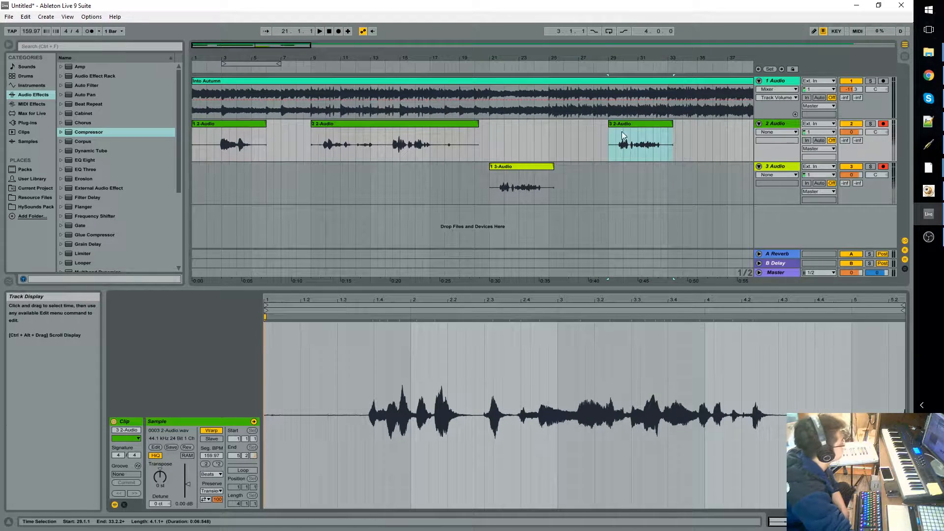
{"action": "mouse_move", "coordinate": [189, 488]}
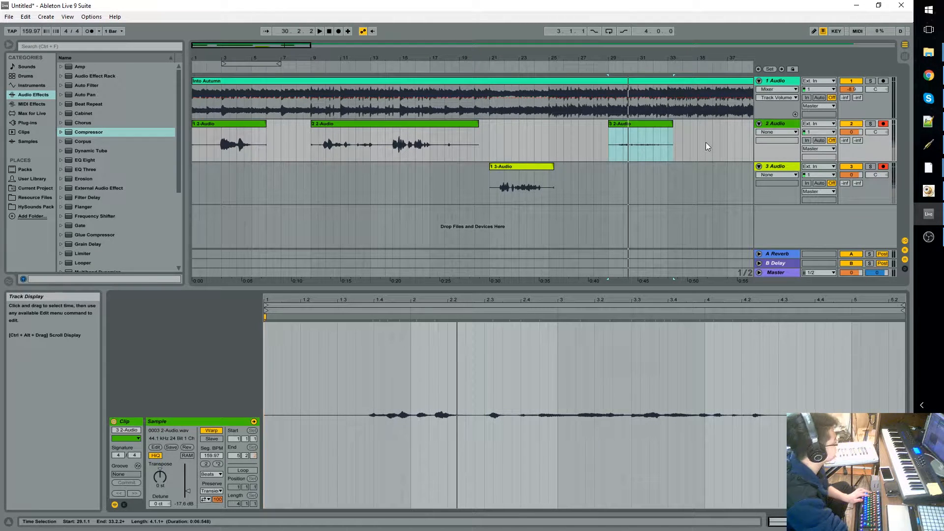
{"action": "left_click", "coordinate": [776, 124]}
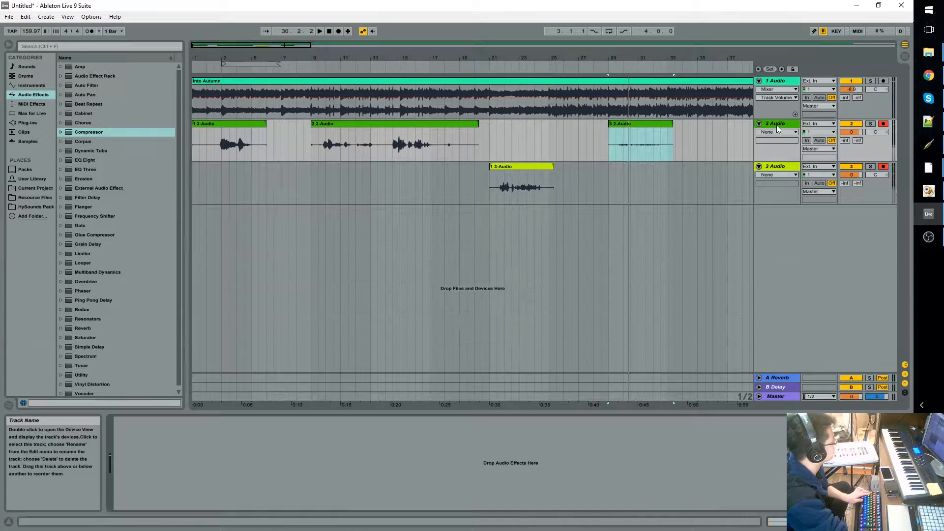
Step: Show track 2's effects chain and select EQ Eight under Audio Effects in the browser
{"action": "double_click", "coordinate": [638, 135]}
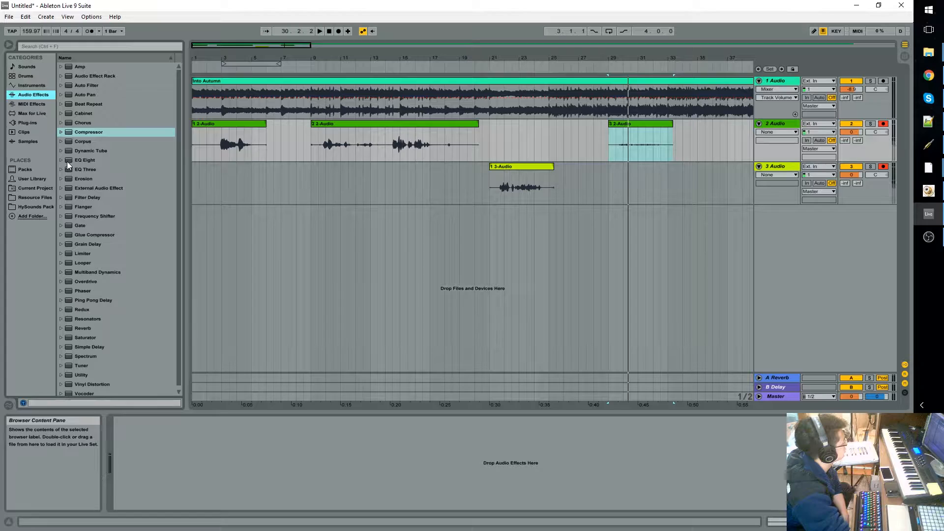
{"action": "left_click", "coordinate": [85, 159]}
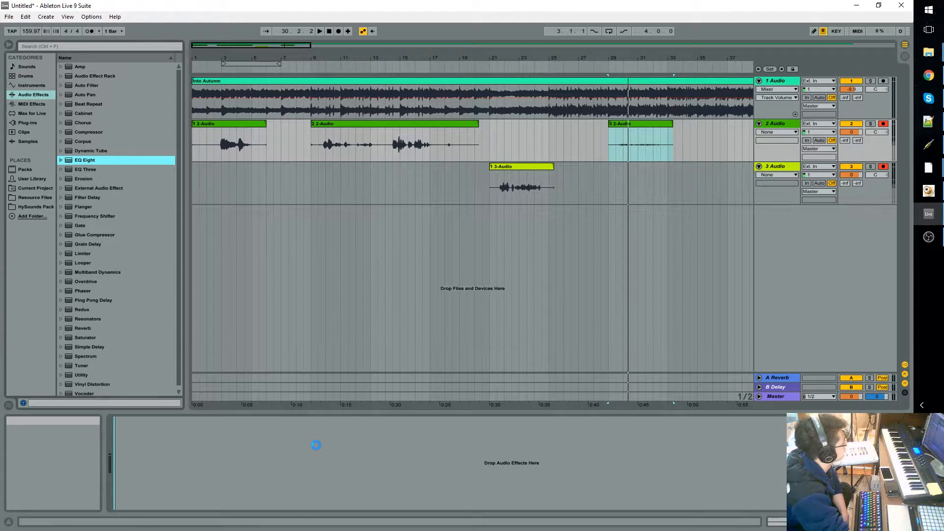
Step: Load EQ Eight onto vocal track 2
{"action": "double_click", "coordinate": [84, 159]}
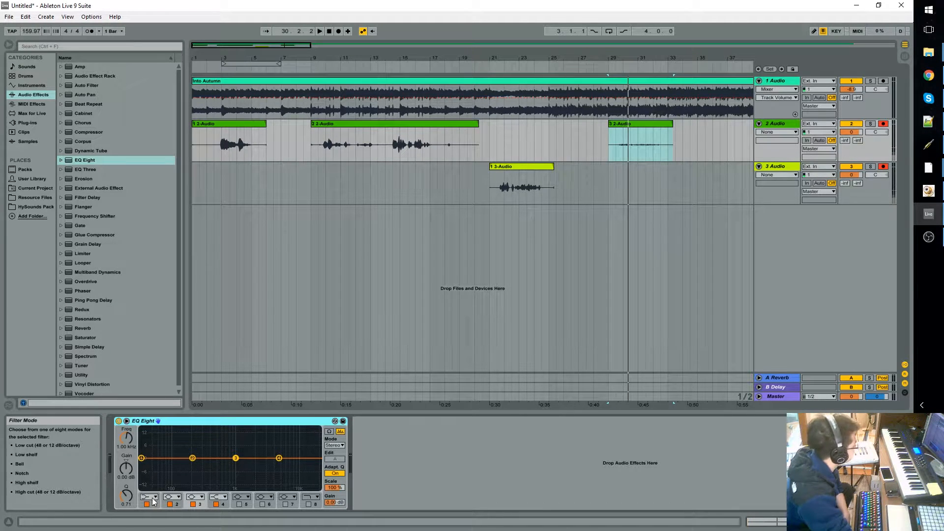
{"action": "mouse_move", "coordinate": [187, 493]}
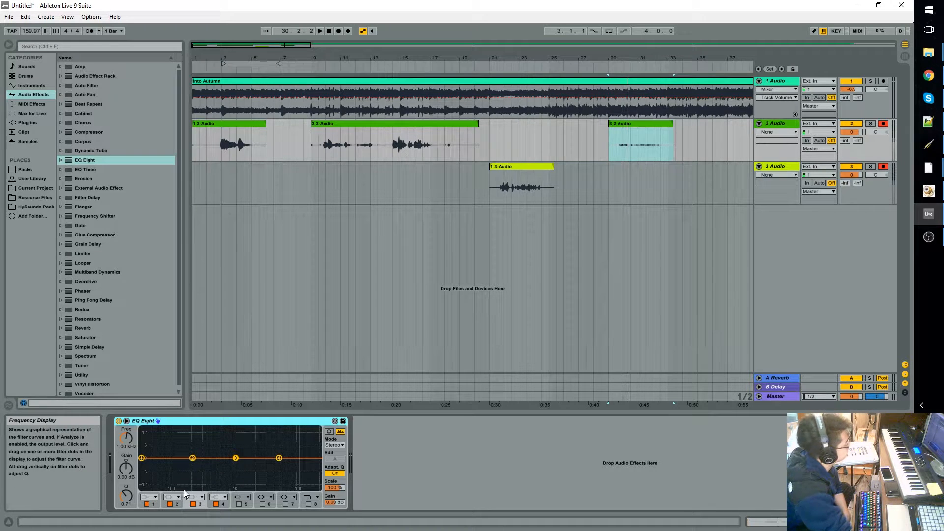
Step: Make EQ Eight band 1 a Low cut filter with its cutoff around 40 Hz
{"action": "left_click", "coordinate": [148, 496]}
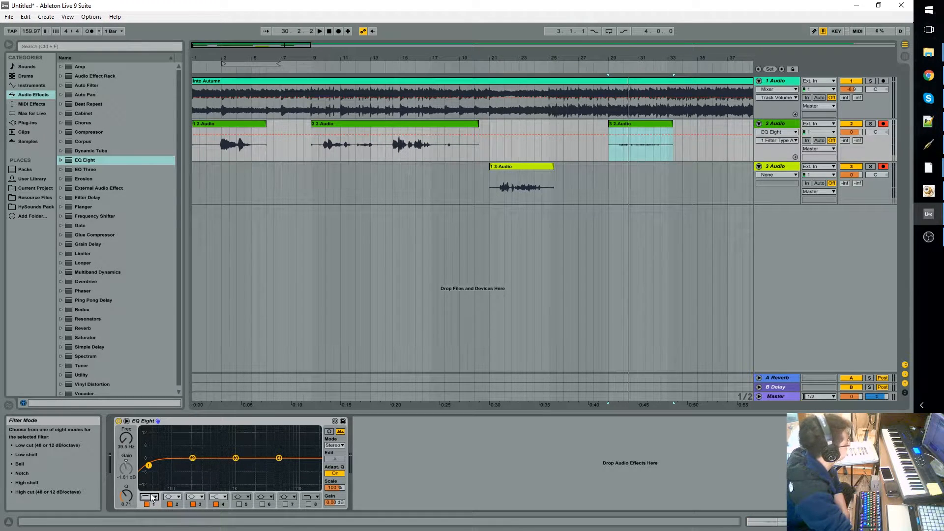
{"action": "mouse_move", "coordinate": [127, 488]}
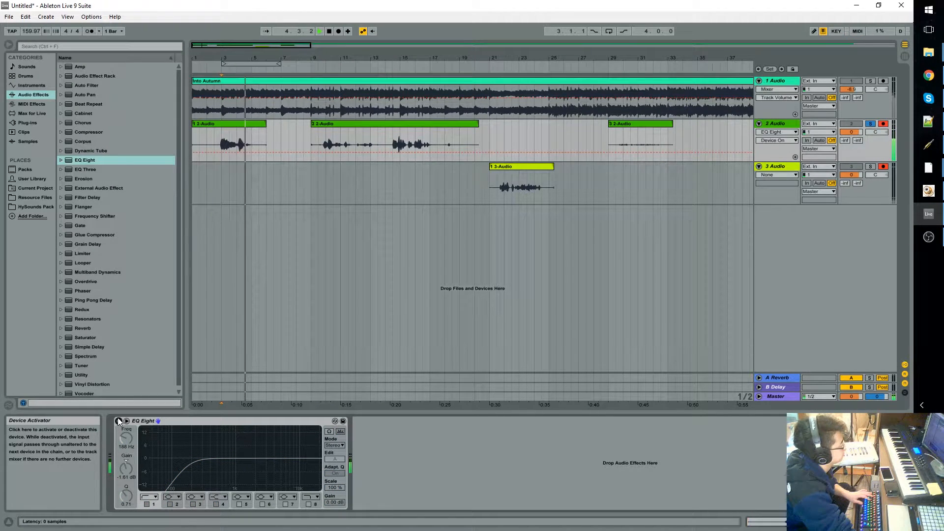
Step: Compare the EQ on and off during playback and raise the low cut to about 219 Hz
{"action": "left_click", "coordinate": [119, 421]}
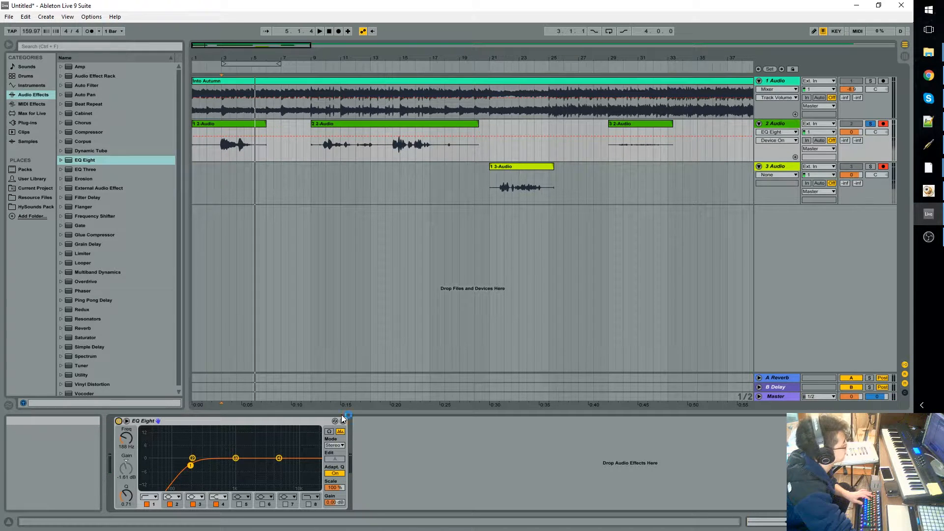
{"action": "left_click", "coordinate": [319, 30]}
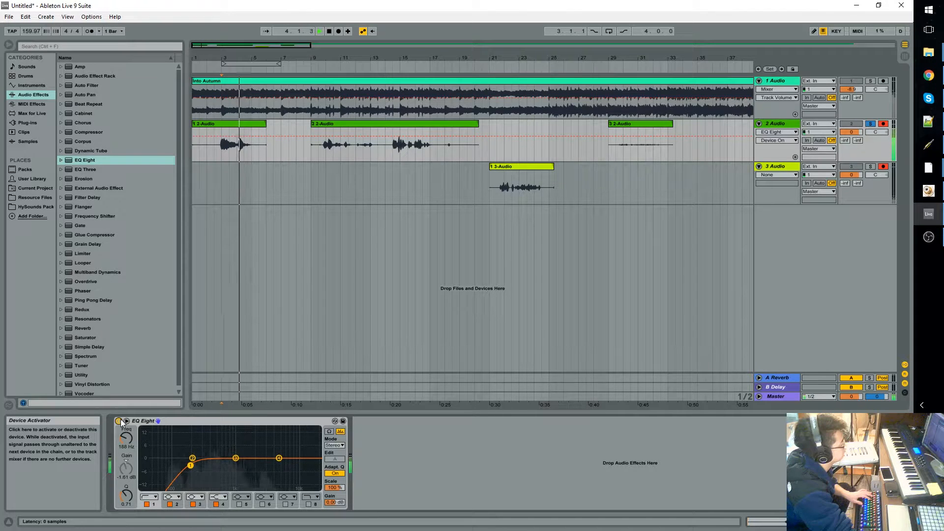
{"action": "left_click", "coordinate": [320, 31]}
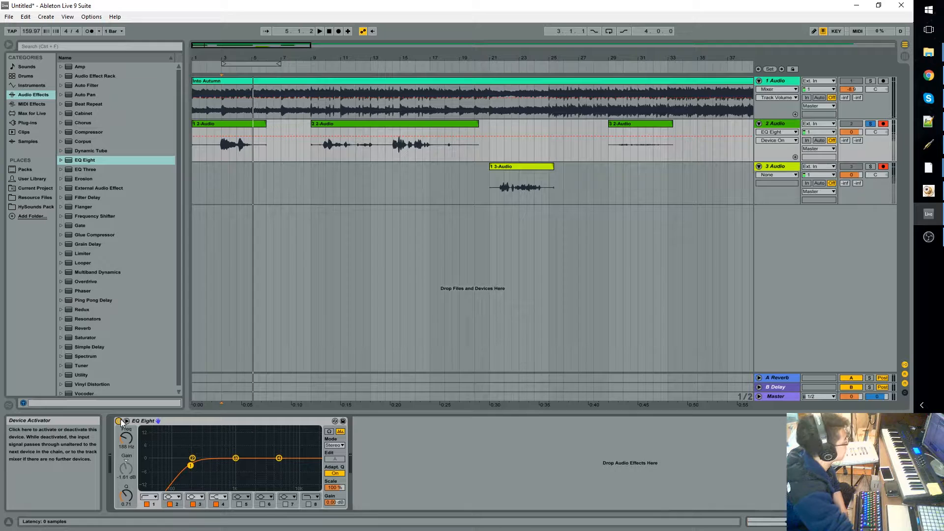
{"action": "mouse_move", "coordinate": [215, 476]}
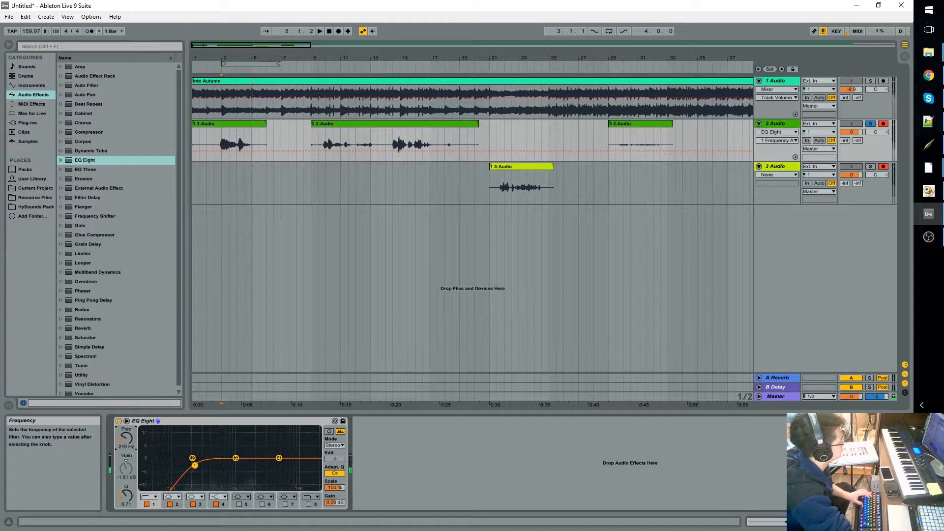
{"action": "left_click", "coordinate": [319, 31]}
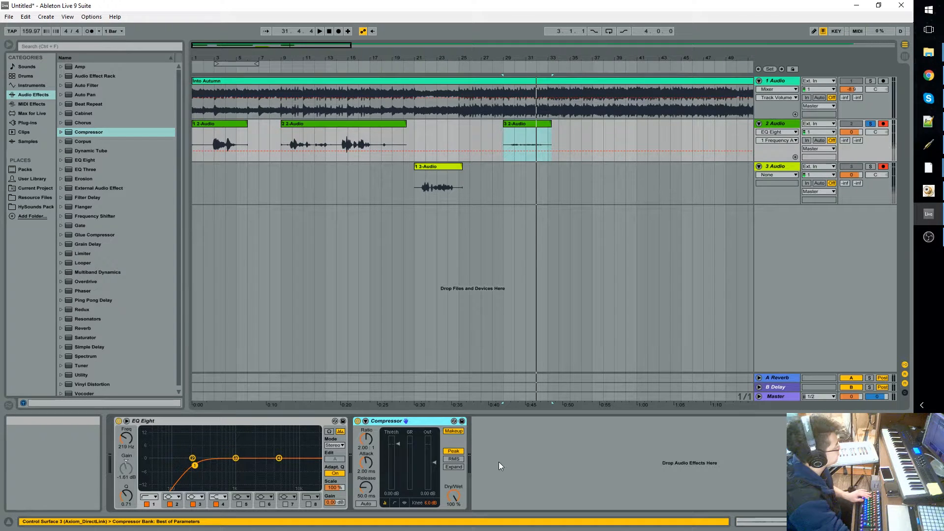
{"action": "mouse_move", "coordinate": [403, 459]}
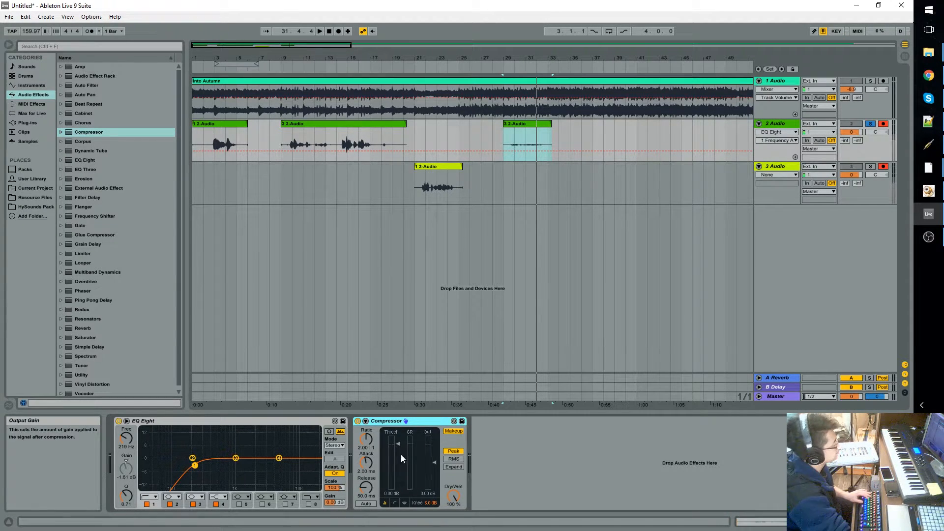
{"action": "mouse_move", "coordinate": [468, 489]}
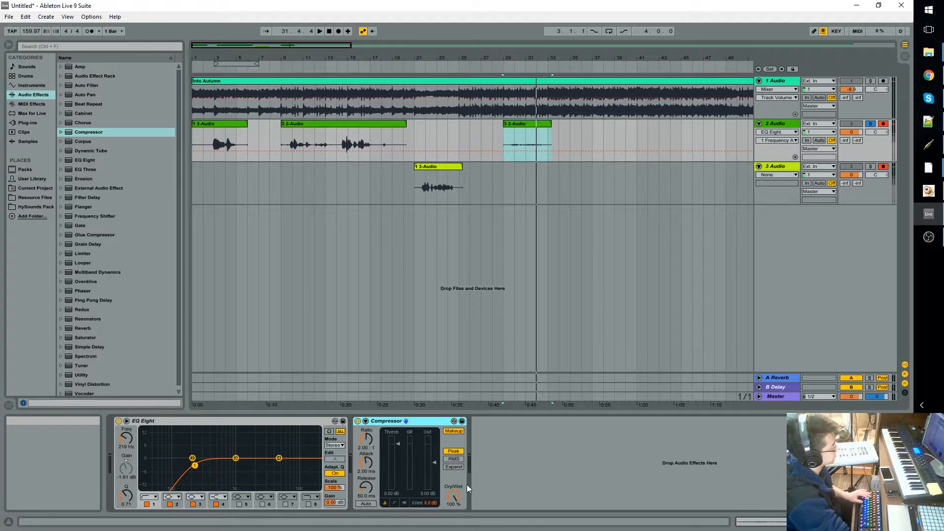
{"action": "mouse_move", "coordinate": [413, 460]}
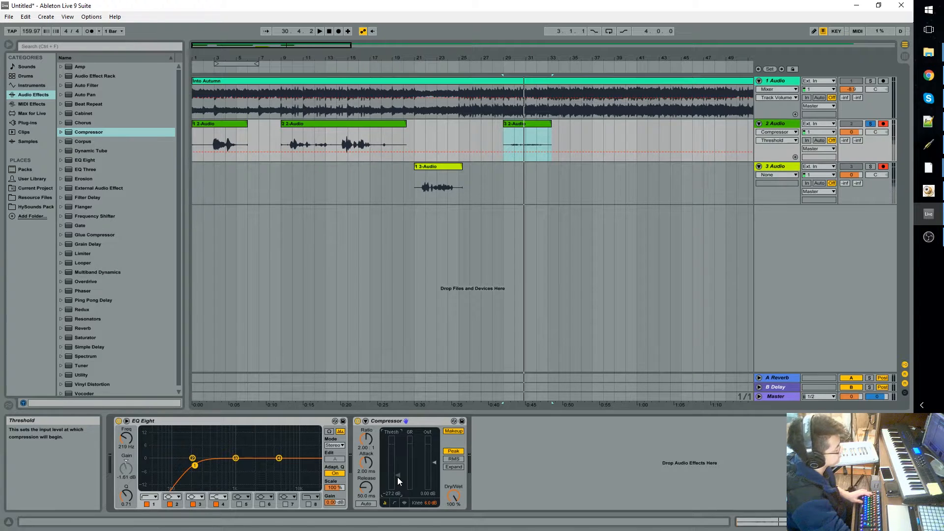
Step: Set the Compressor threshold to -30 dB and bypass it briefly to compare the vocal
{"action": "left_click", "coordinate": [319, 31]}
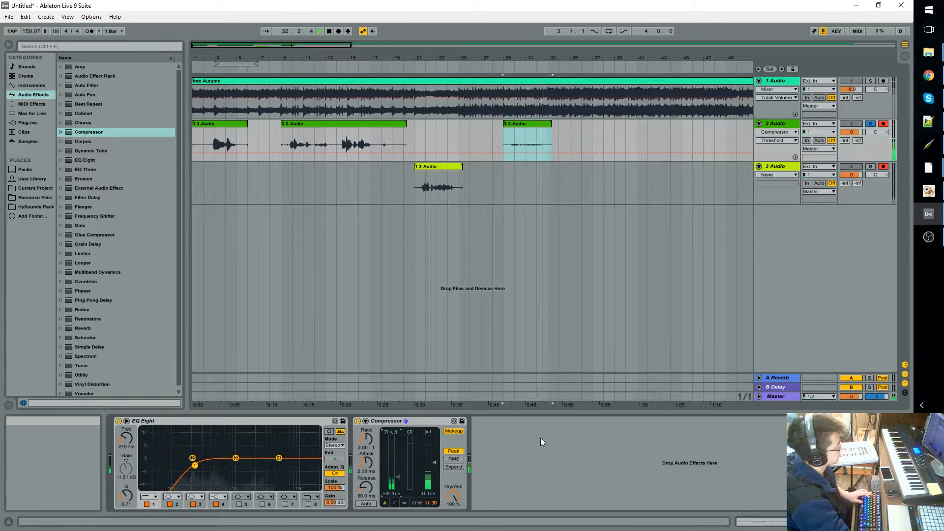
{"action": "left_click", "coordinate": [318, 30]}
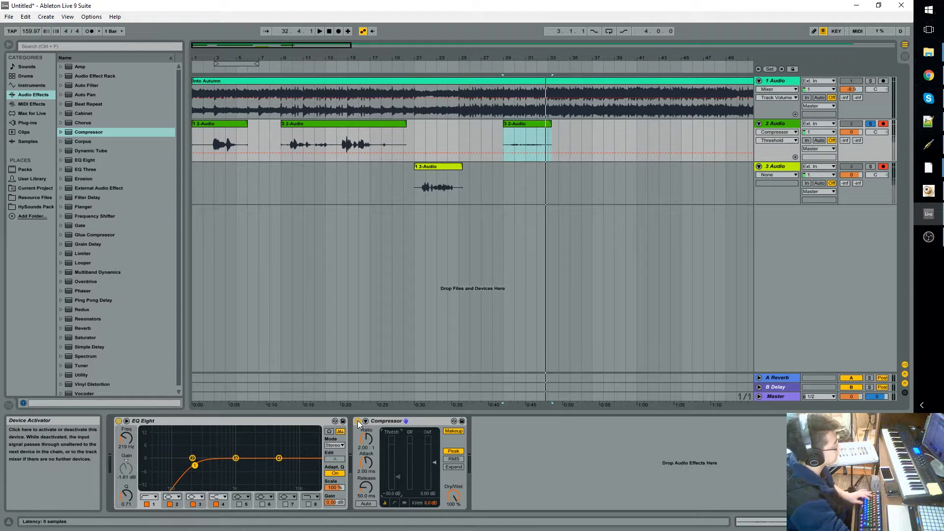
{"action": "left_click", "coordinate": [356, 421]}
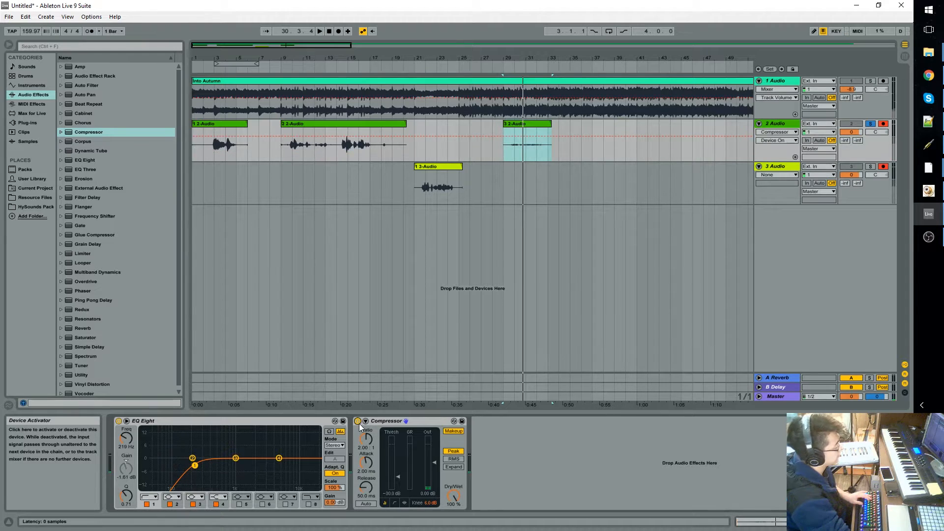
Step: Boost the Compressor's Out gain several dB, then select the Master track's effects chain
{"action": "left_click", "coordinate": [328, 31]}
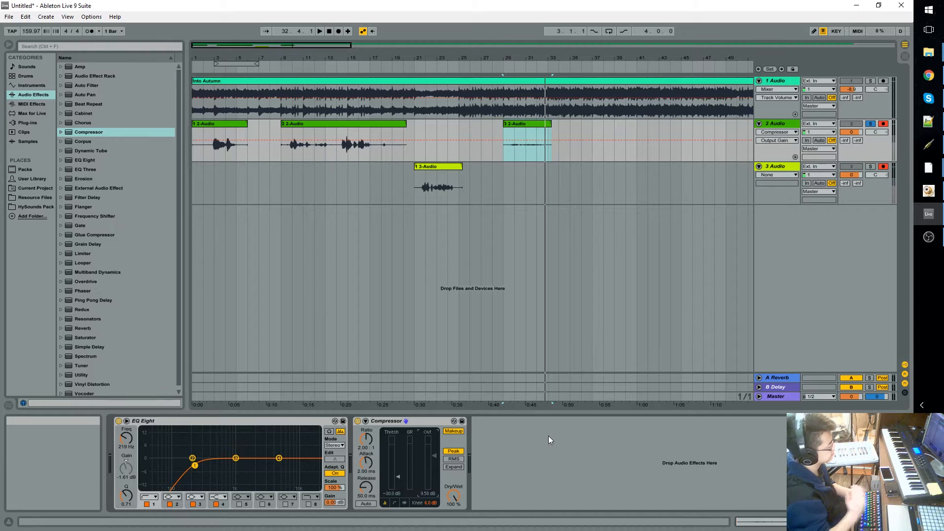
{"action": "mouse_move", "coordinate": [391, 499]}
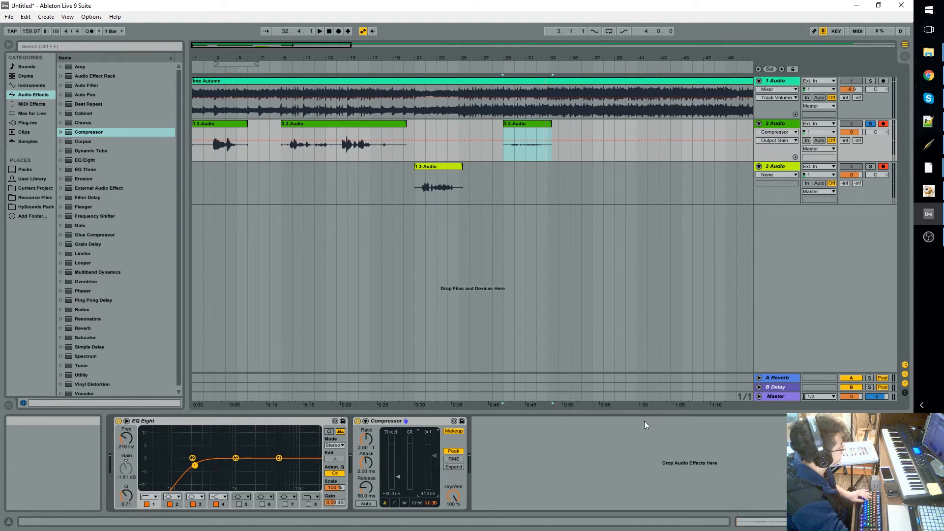
{"action": "mouse_move", "coordinate": [642, 420]}
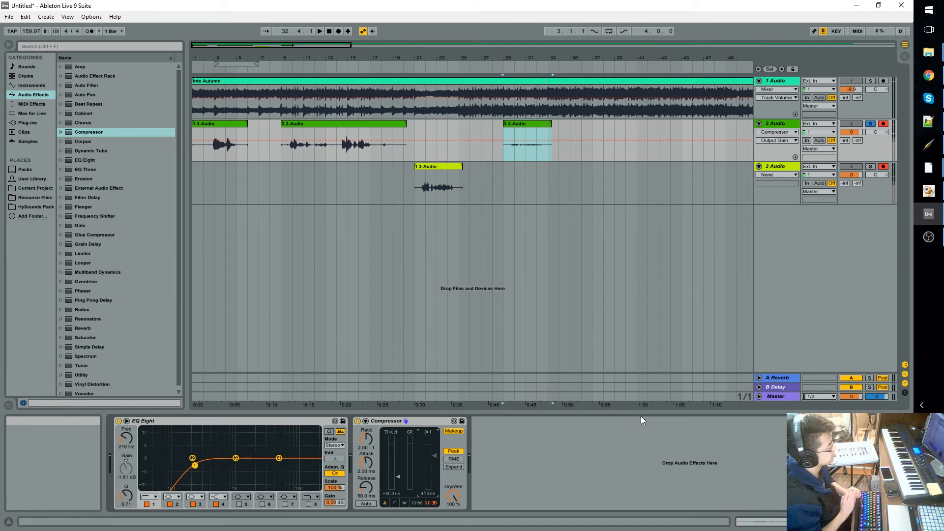
{"action": "left_click", "coordinate": [776, 397]}
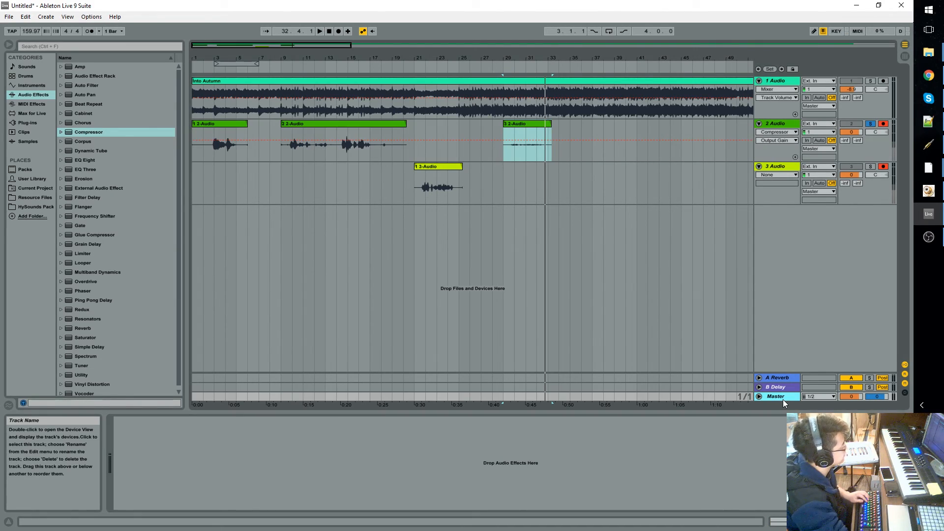